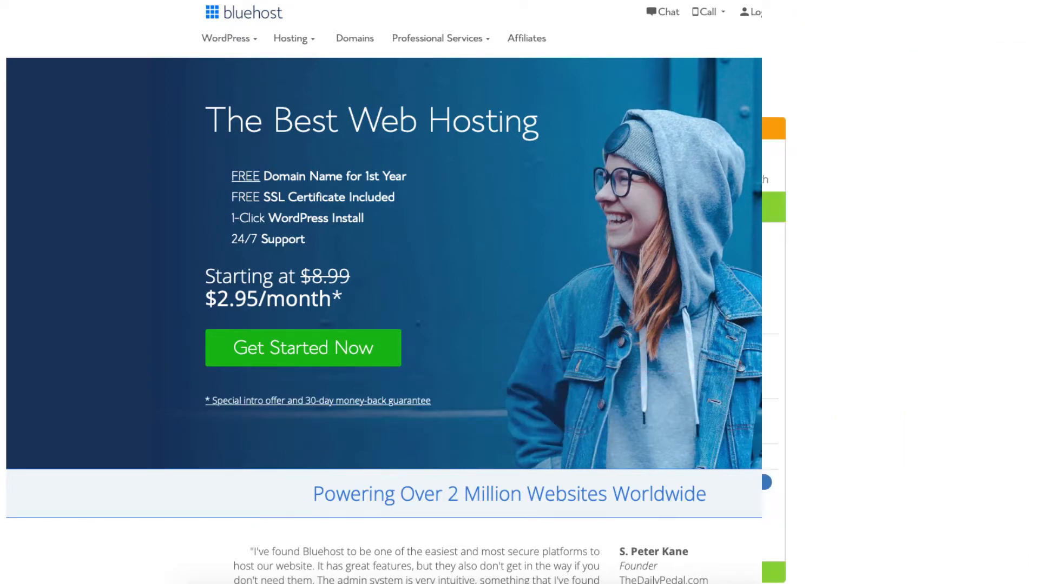
Start the hosting signup and look over the Basic, Plus, Choice Plus and Pro plans.
left_click(302, 348)
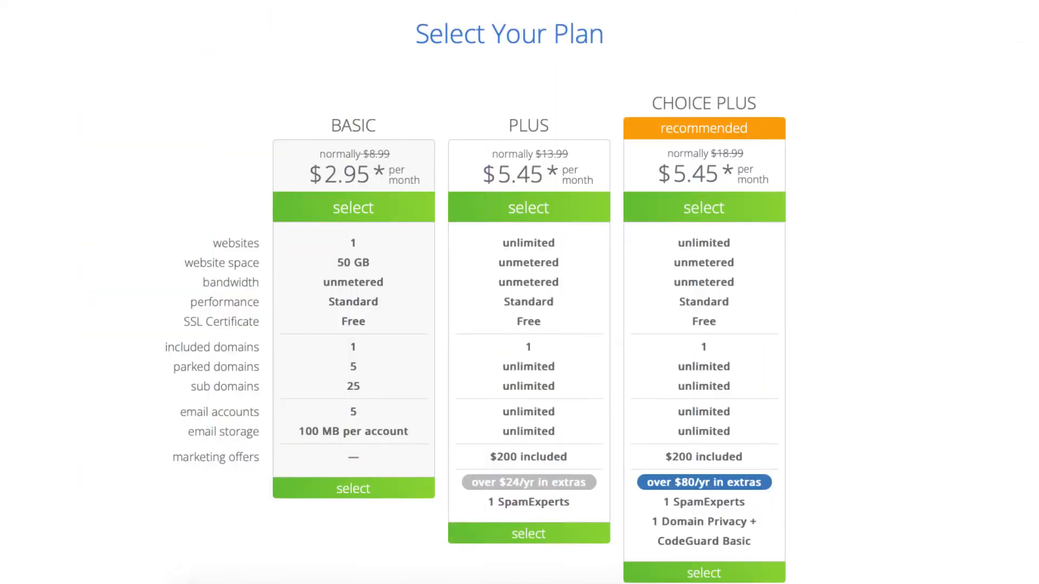
scroll("down", 3)
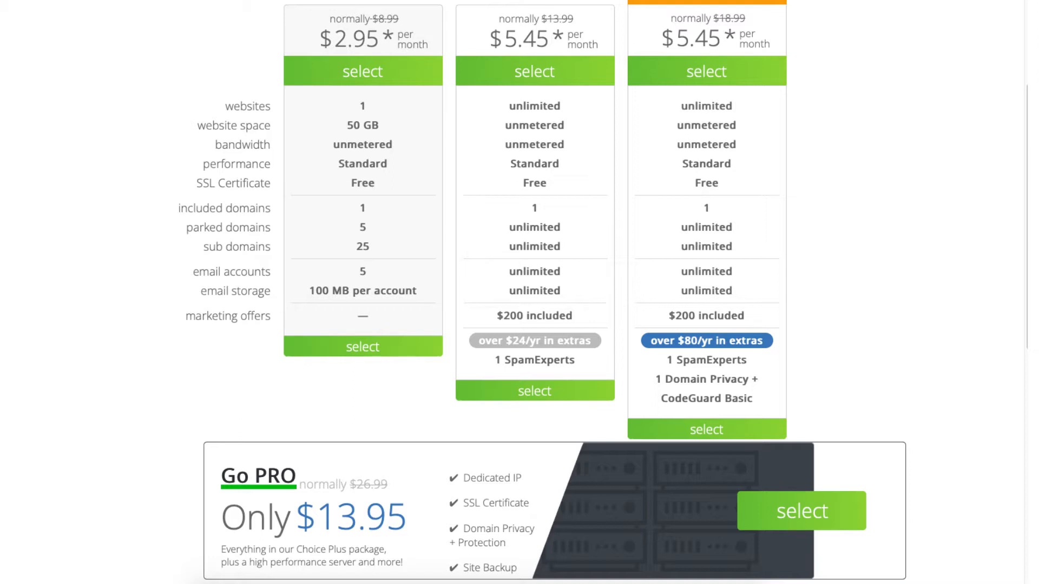
scroll("up", 3)
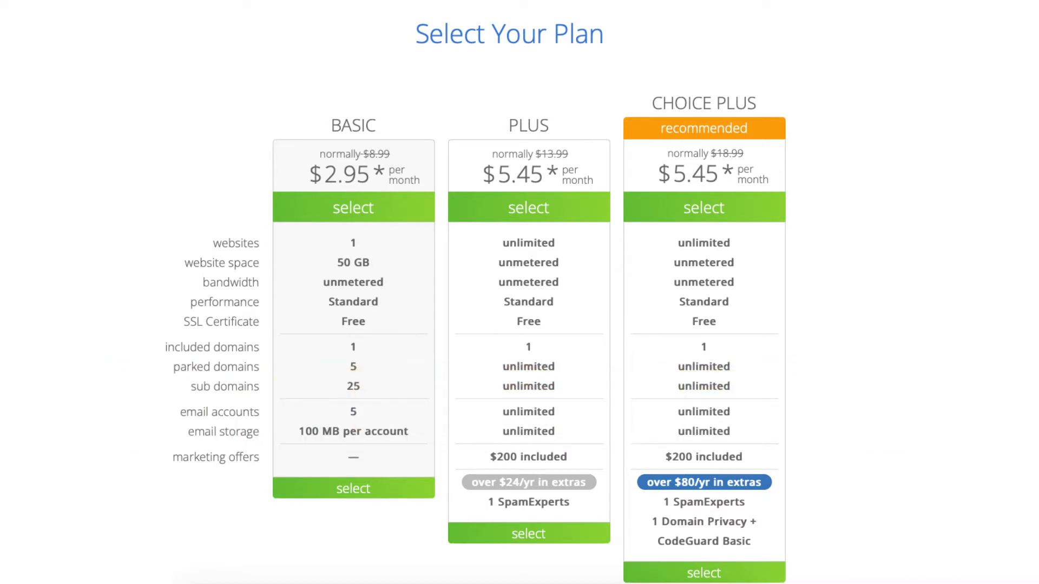
Select the Basic hosting plan to reach the domain setup page.
left_click(703, 522)
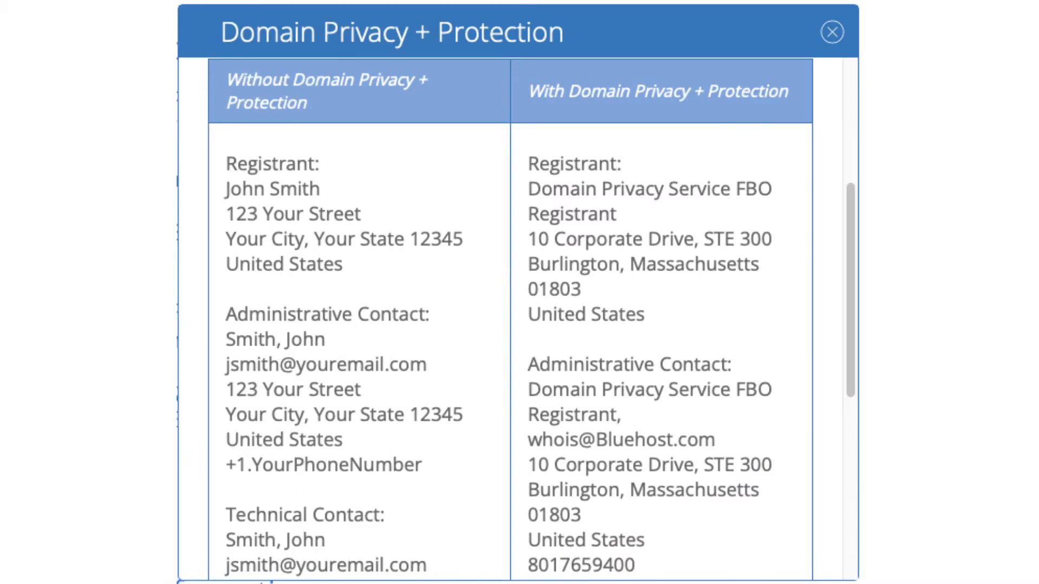
left_click(832, 32)
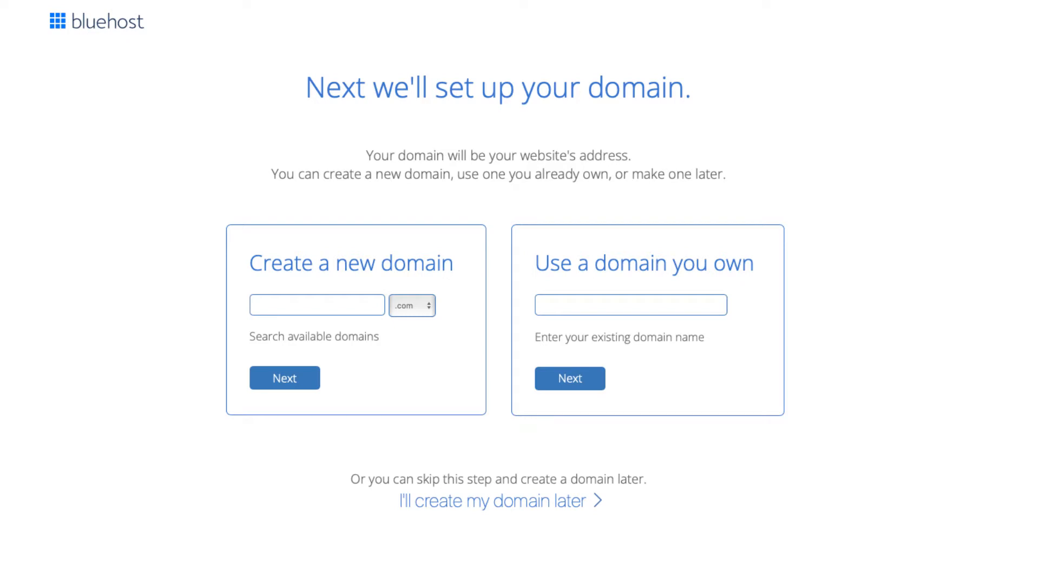
Confirm testsiteexample12345.com is available and keep the Basic 12-month plan at $35.40.
left_click(284, 378)
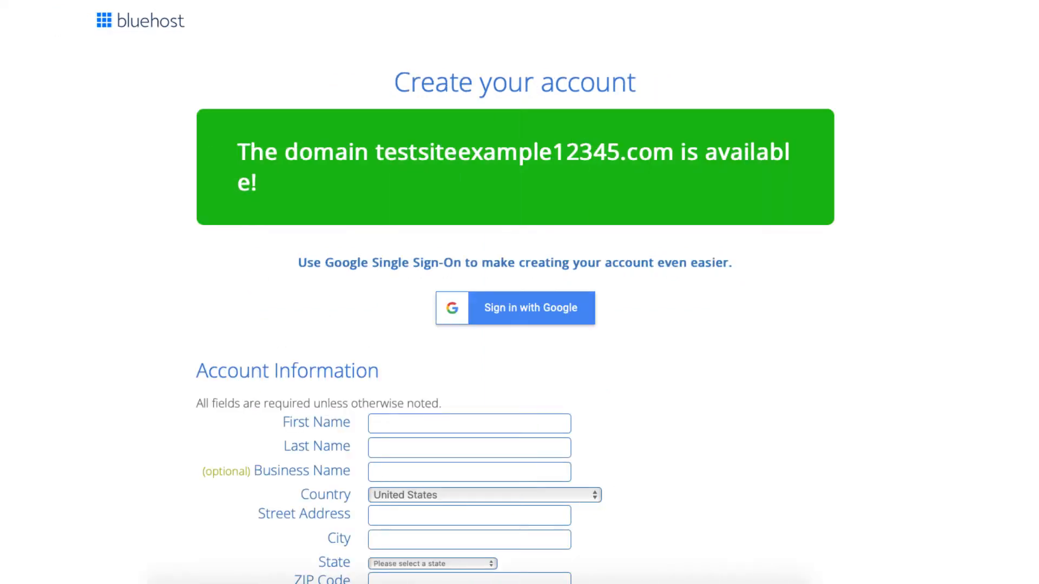
scroll("down", 3)
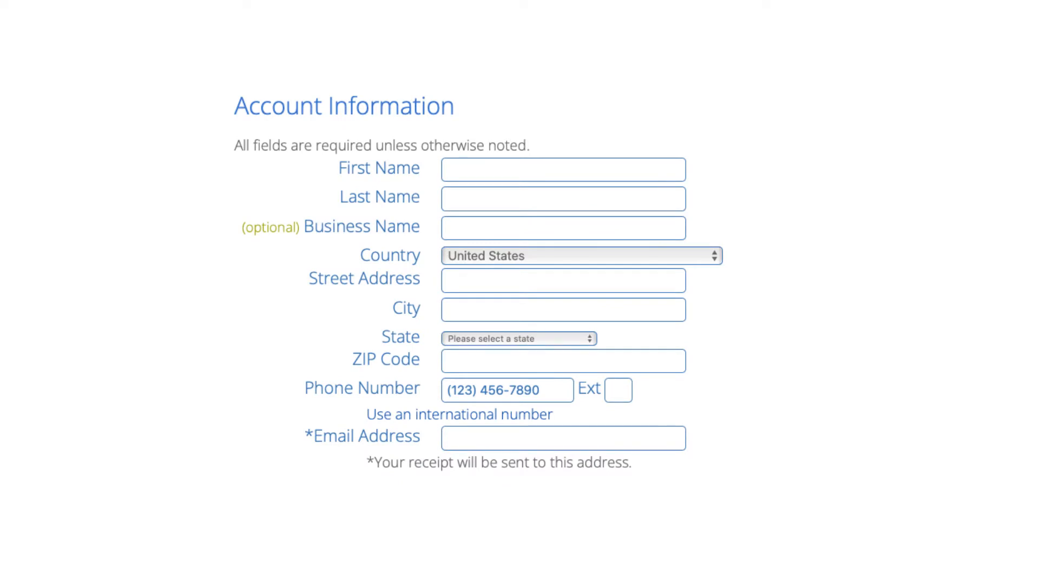
scroll("down", 3)
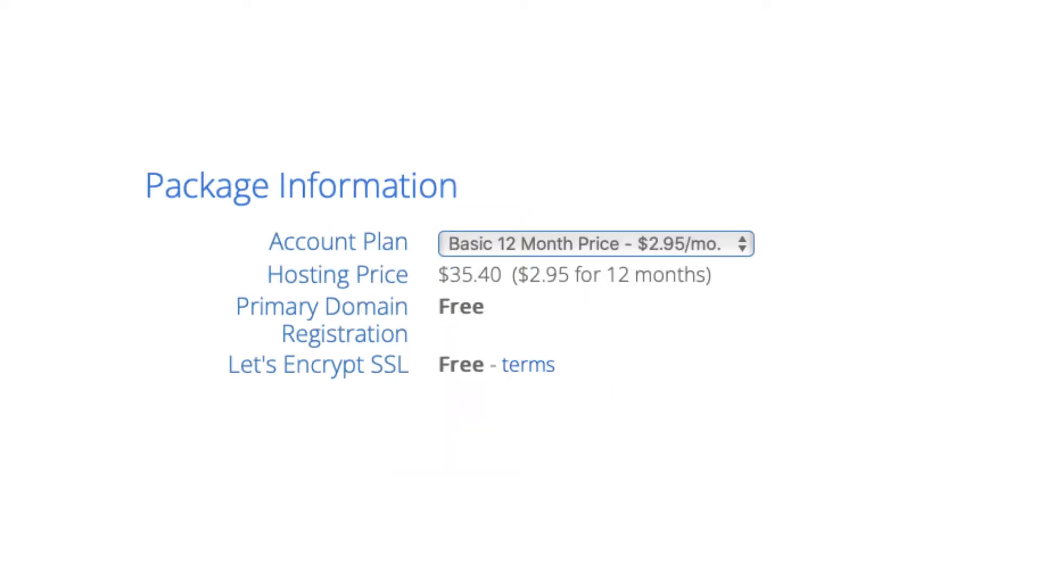
left_click(594, 244)
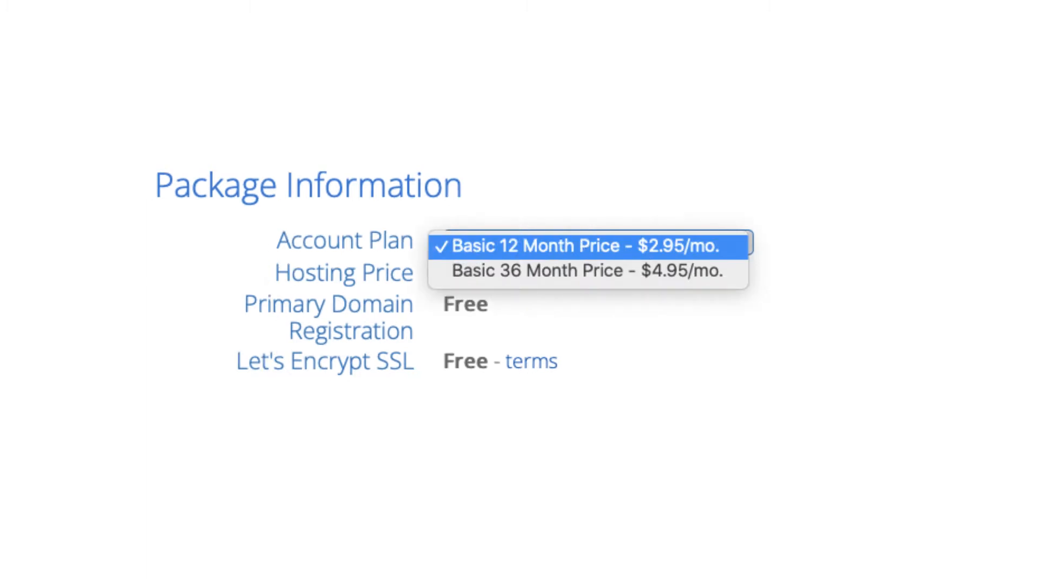
left_click(590, 246)
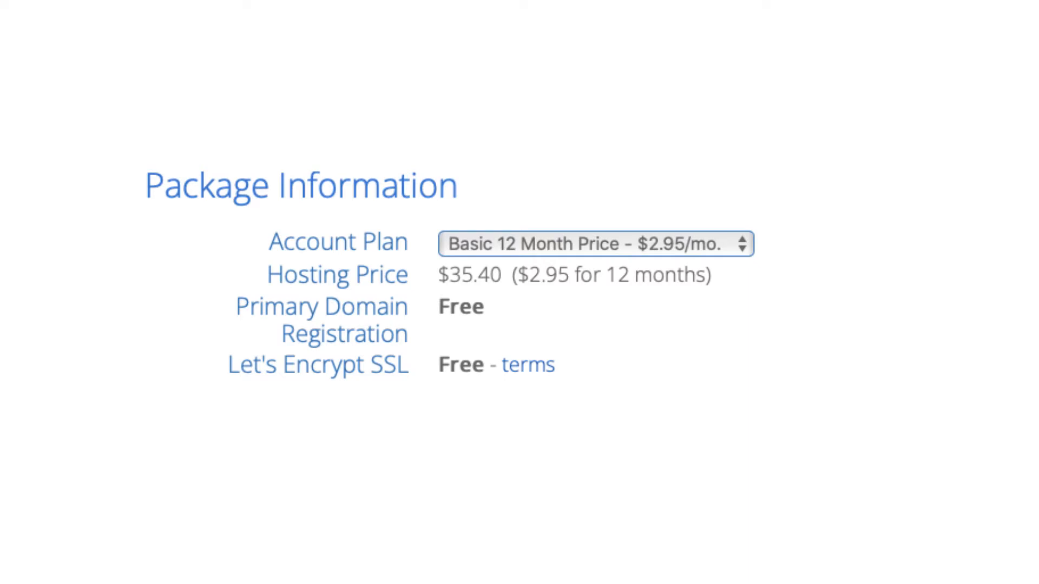
scroll("down", 3)
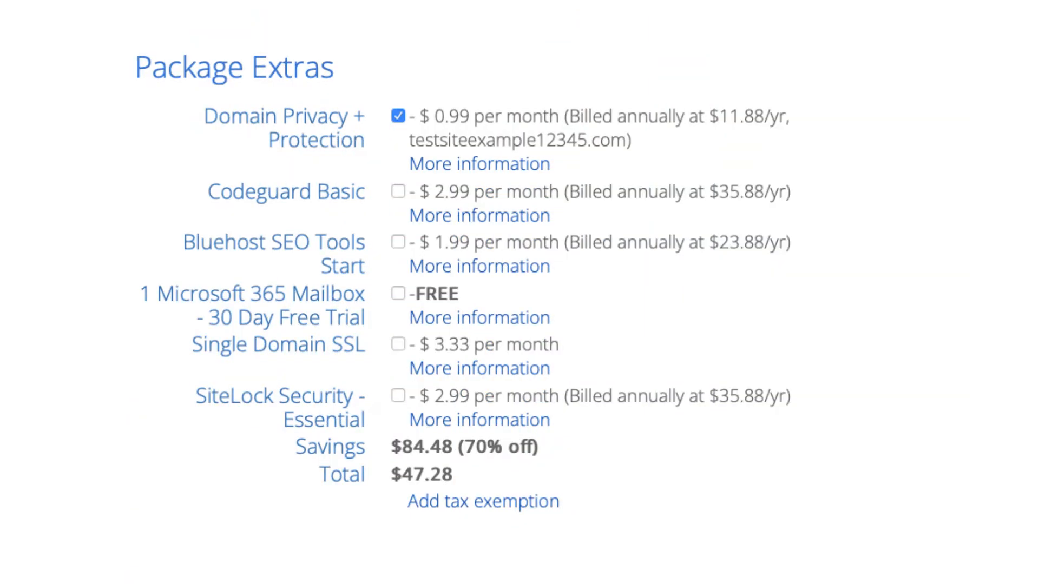
View the Domain Privacy + Protection information popup comparing domain records.
left_click(479, 164)
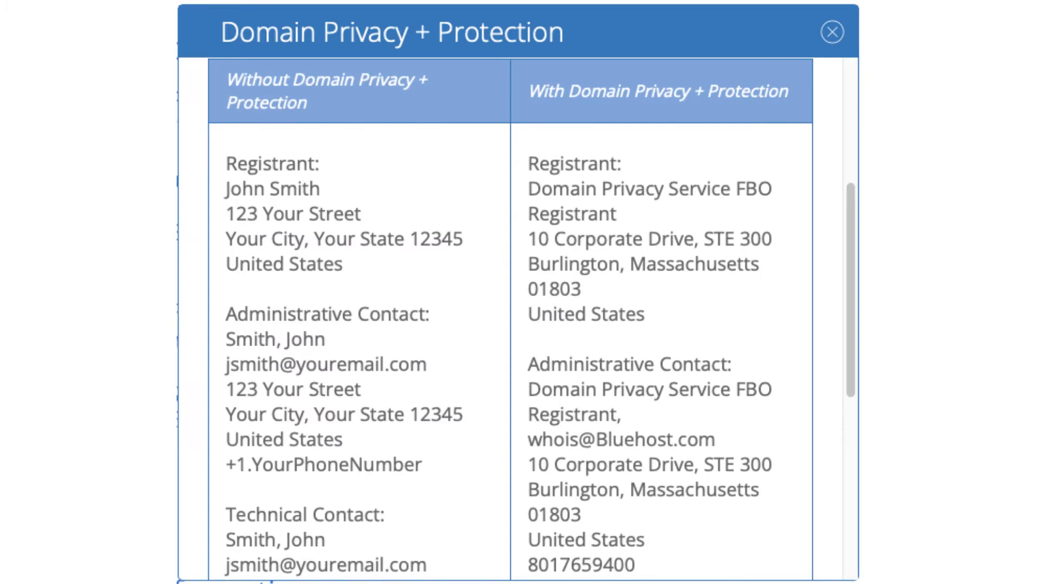
left_click(832, 32)
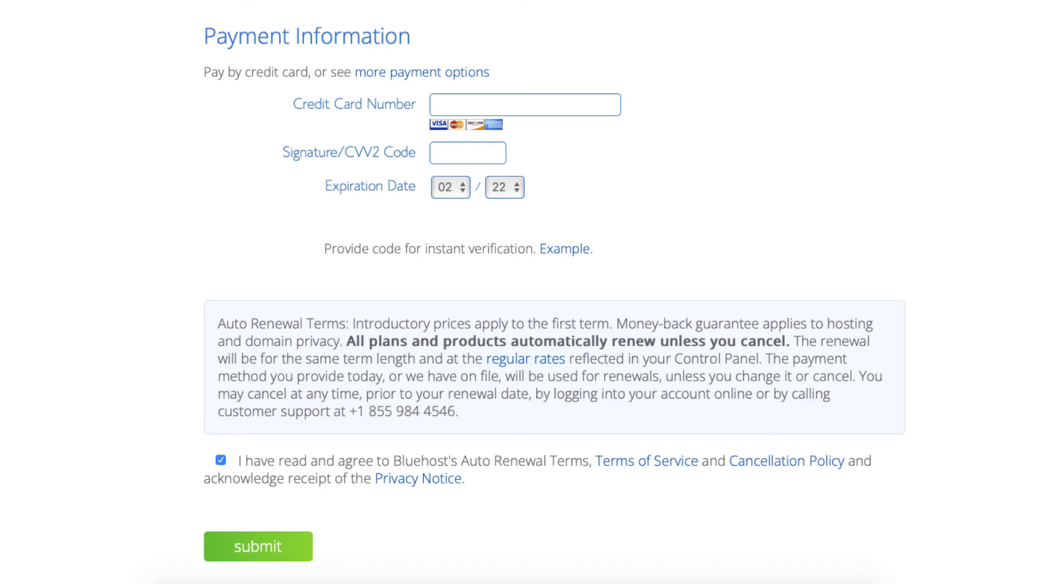
Submit the payment information with the Auto Renewal Terms agreed.
left_click(257, 546)
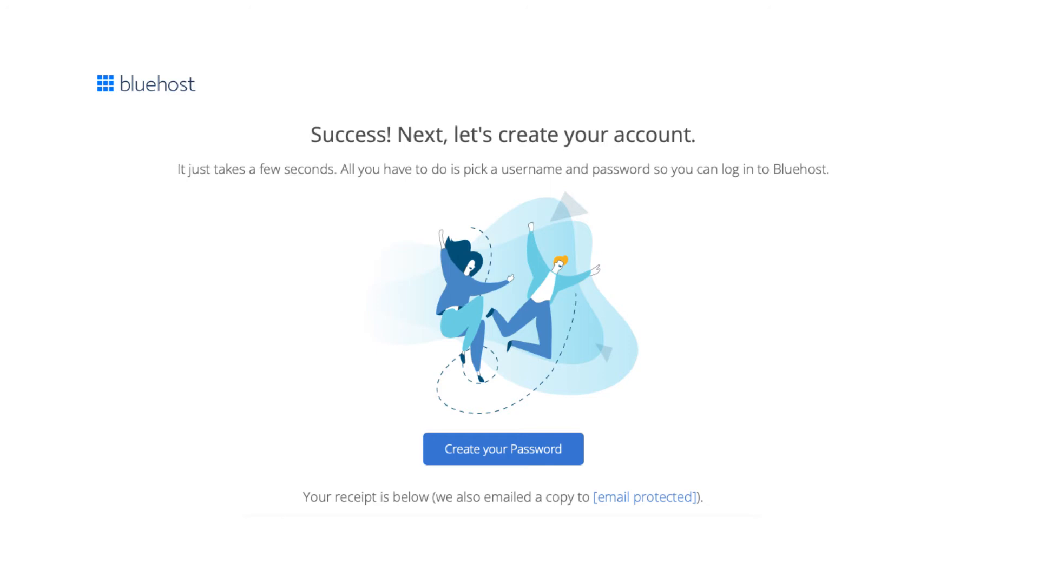
Enter a password for the hosting account and create the account.
left_click(503, 449)
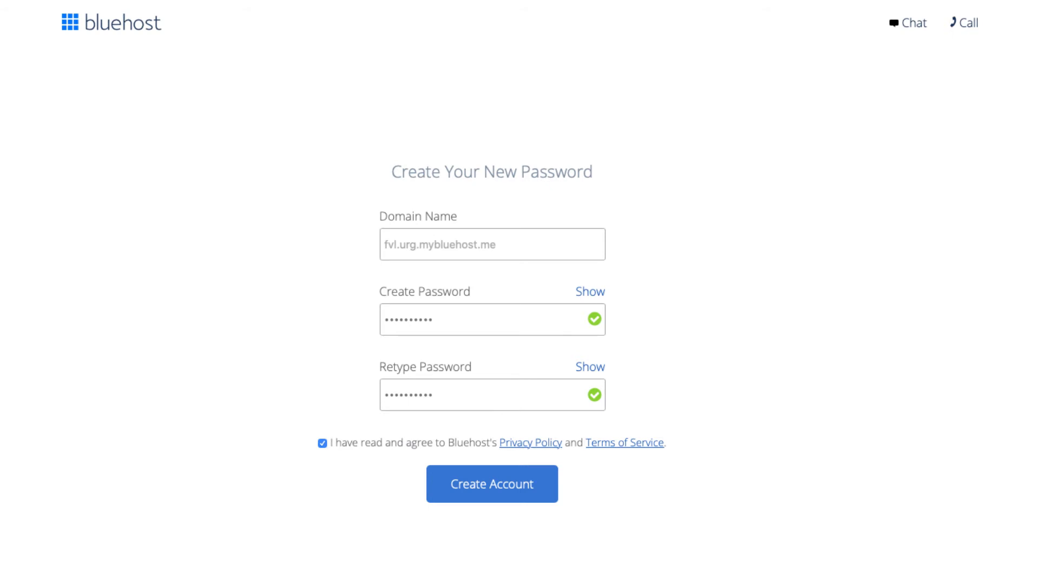
left_click(490, 483)
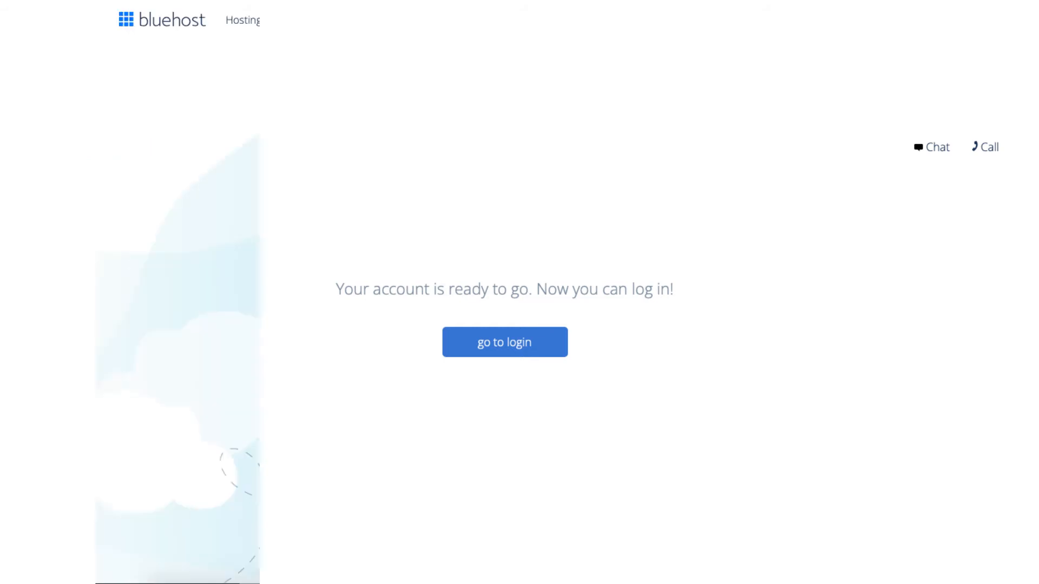
Log in to the new Bluehost account and start creating a website.
left_click(504, 342)
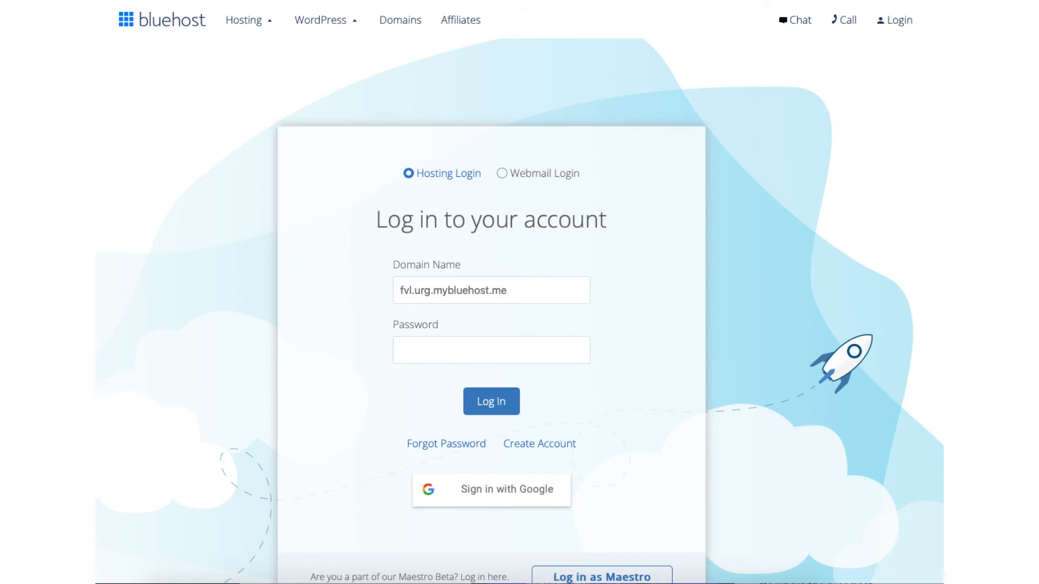
left_click(490, 401)
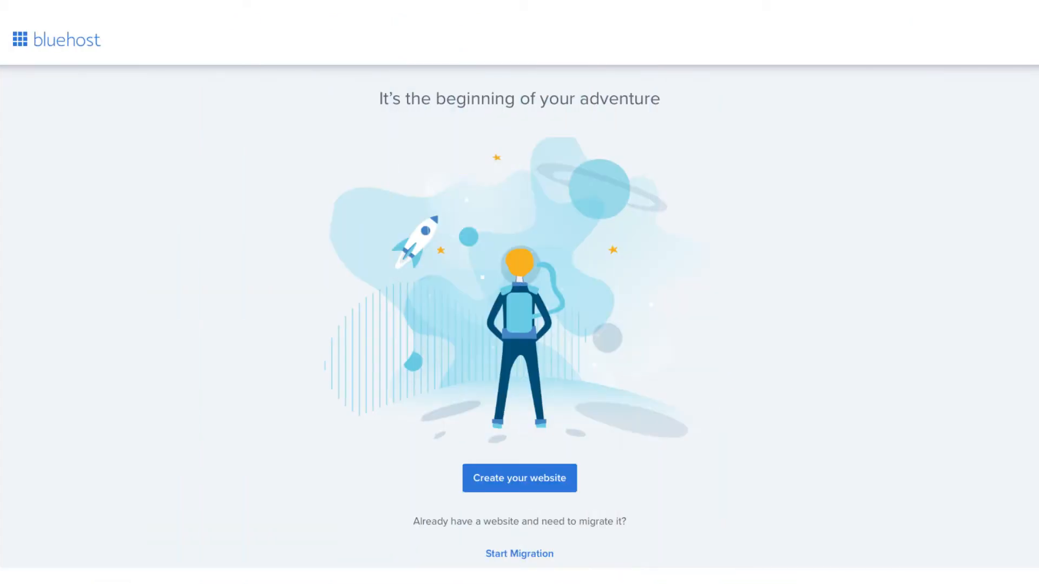
left_click(519, 478)
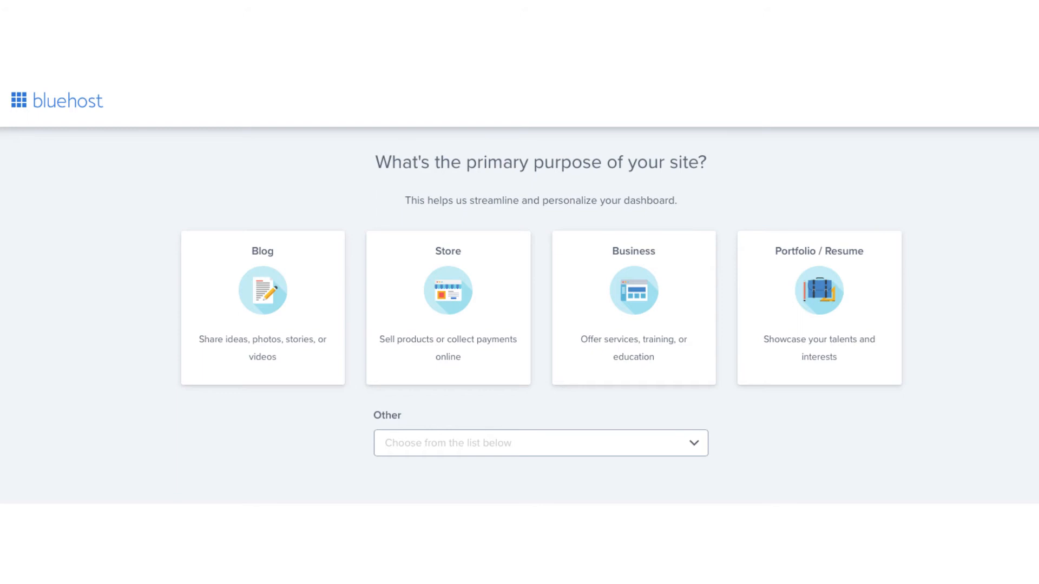
Pick the Blog card as the site's primary purpose.
left_click(540, 443)
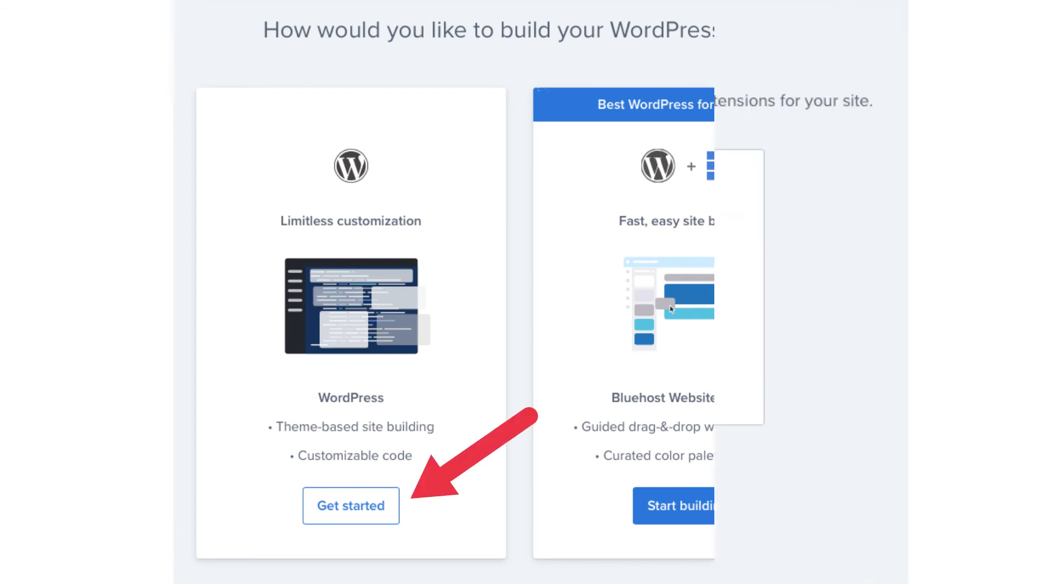
Pick the WordPress option for building the site.
left_click(351, 507)
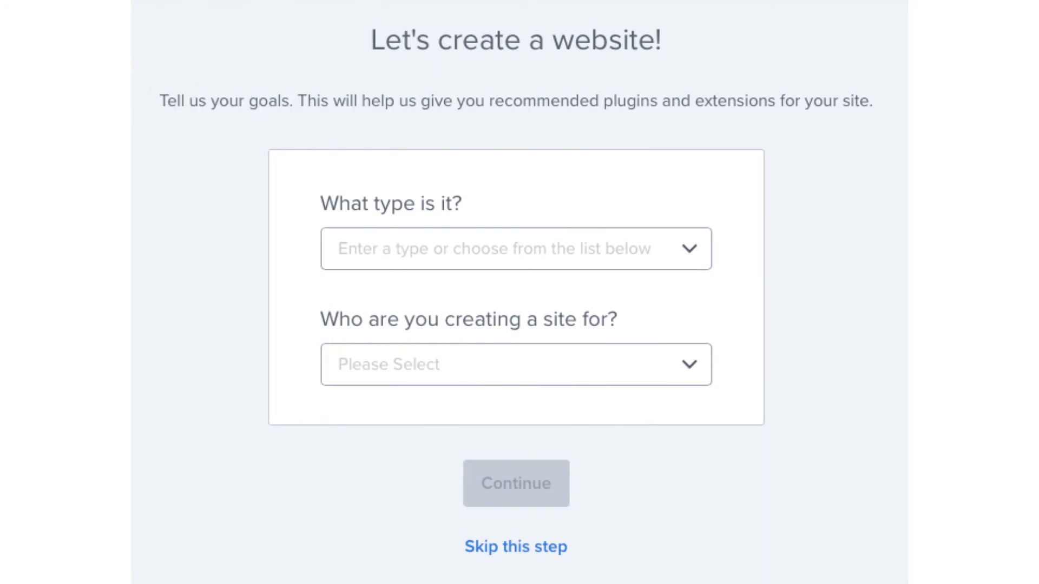
Answer the goals form with site type Personal and audience Myself.
left_click(515, 249)
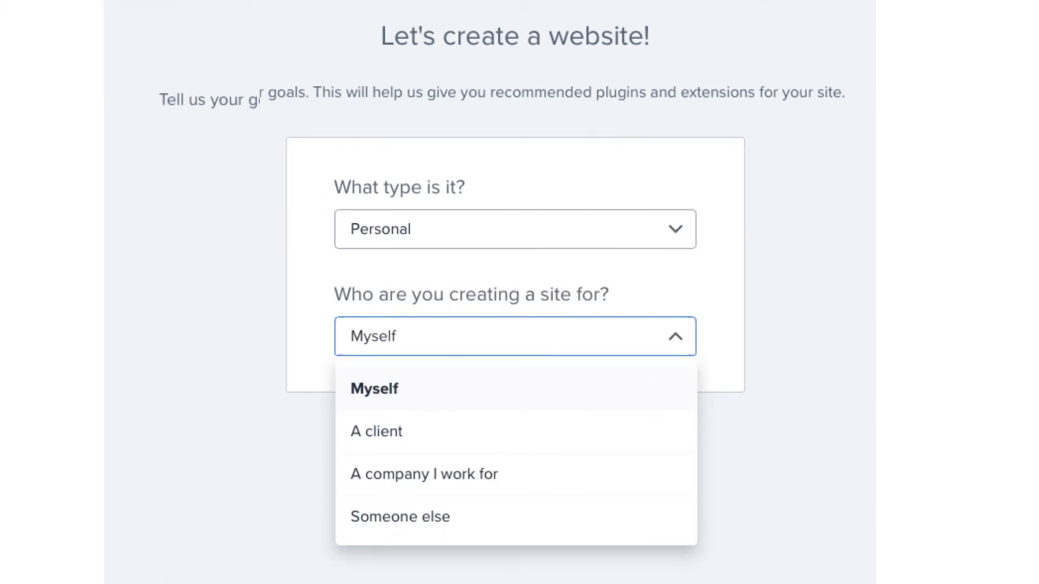
left_click(373, 389)
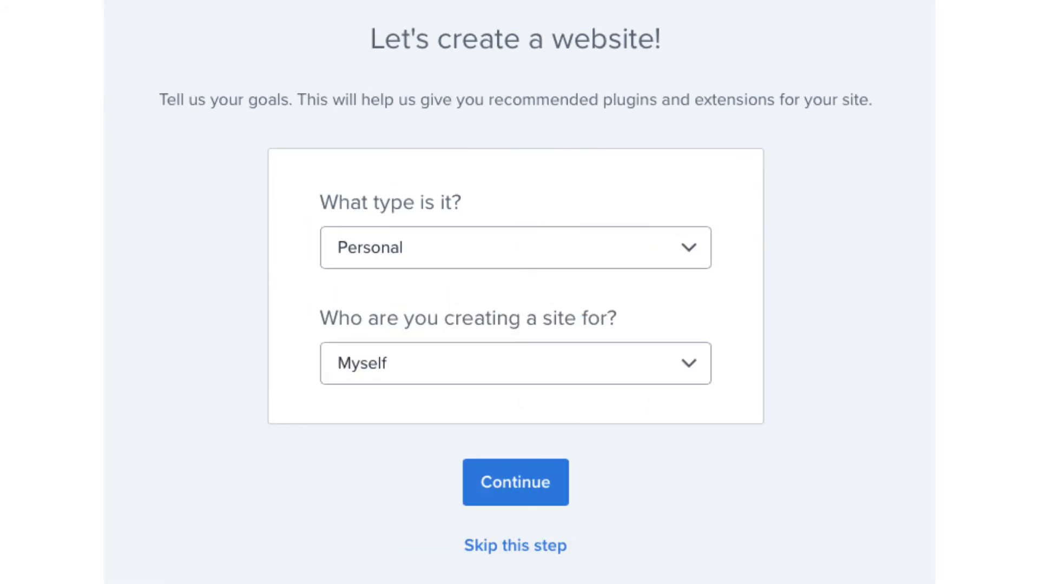
left_click(515, 481)
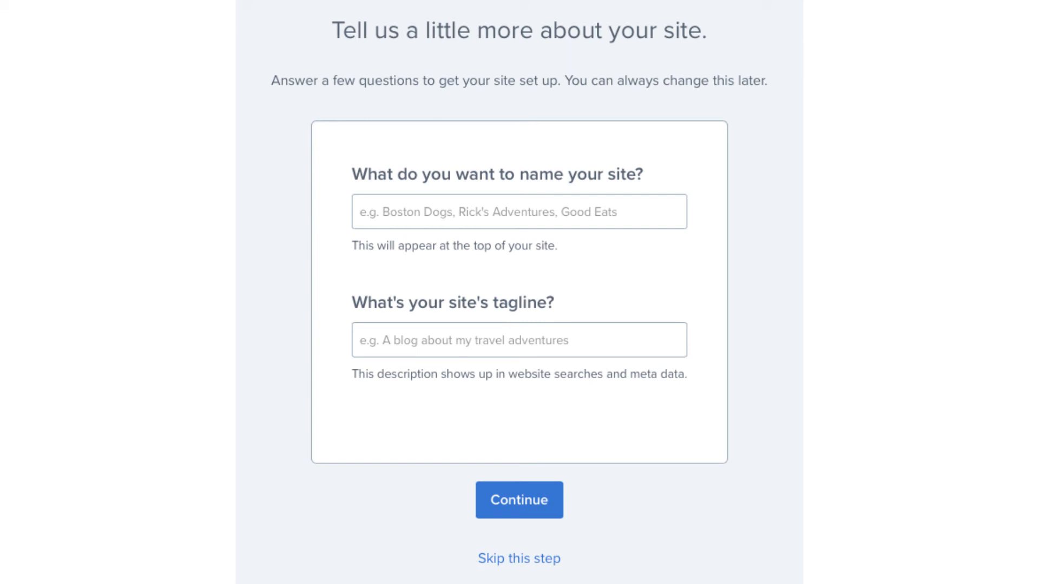
Continue past the site name page and skip the theme picker.
left_click(519, 500)
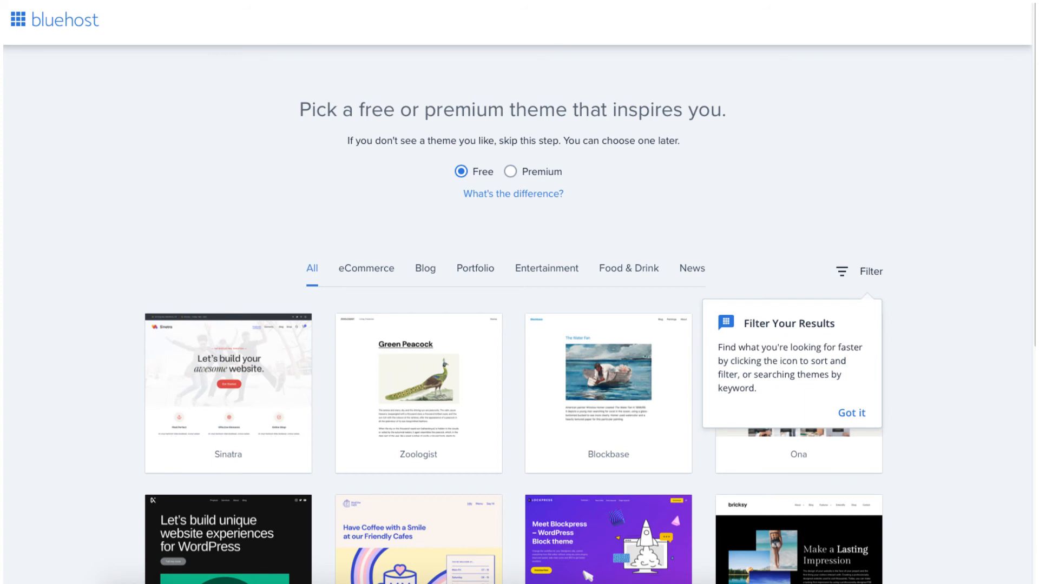
scroll("down", 3)
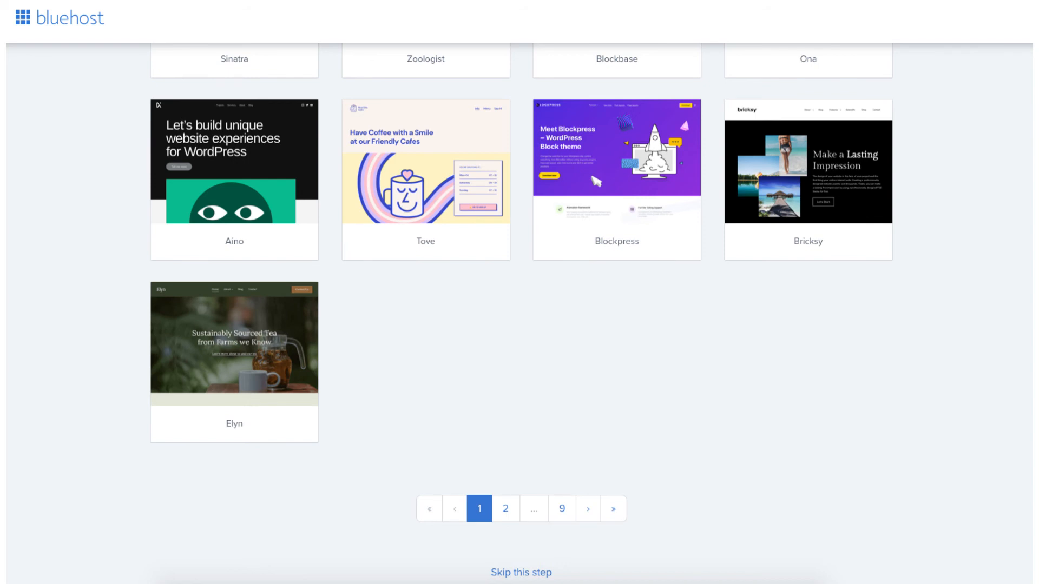
left_click(521, 572)
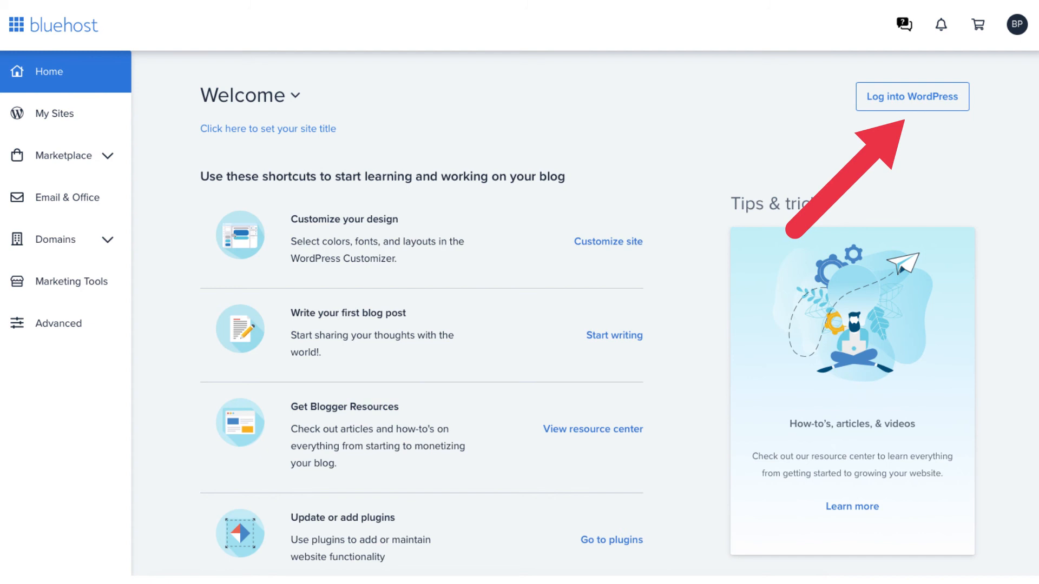
Reach the Welcome site's Manage page via Home and My Sites, then log into WordPress.
left_click(912, 96)
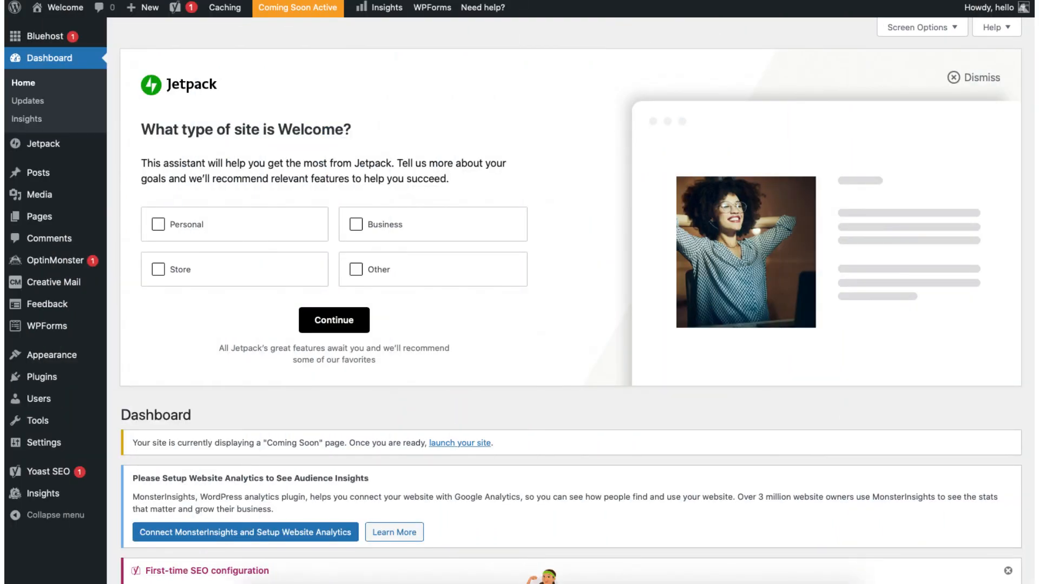
left_click(40, 36)
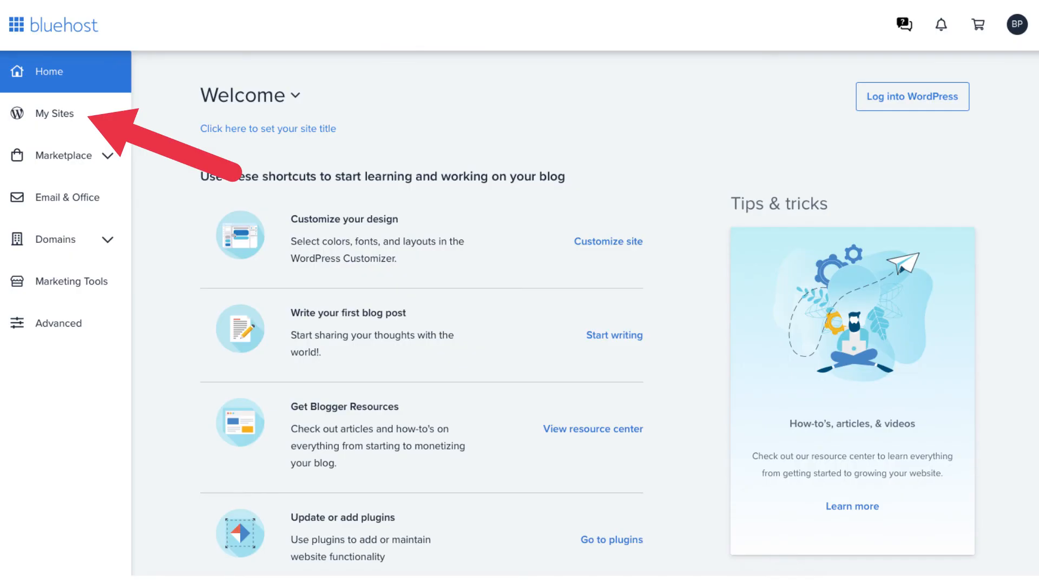
left_click(54, 113)
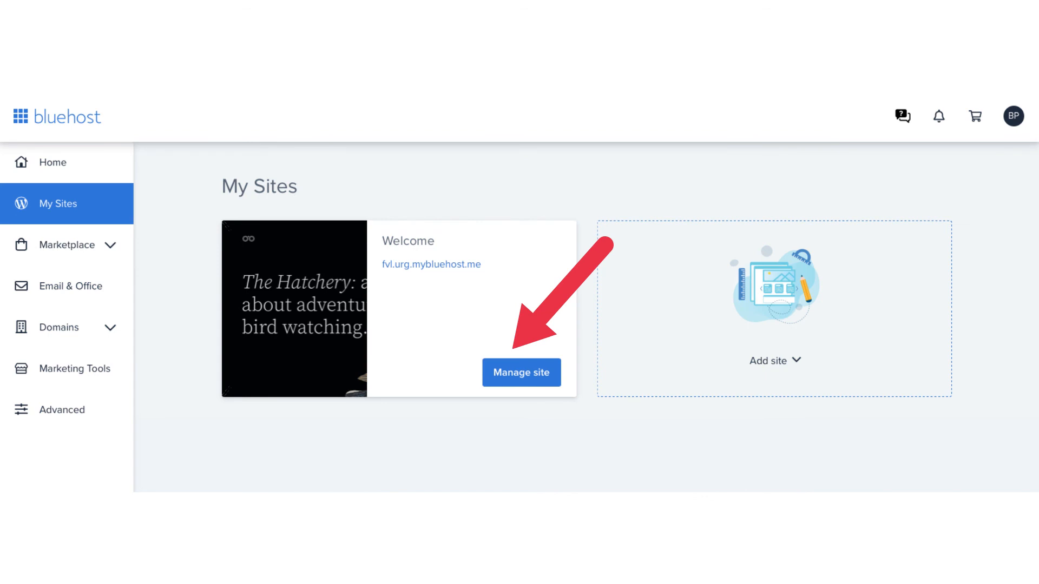
left_click(520, 372)
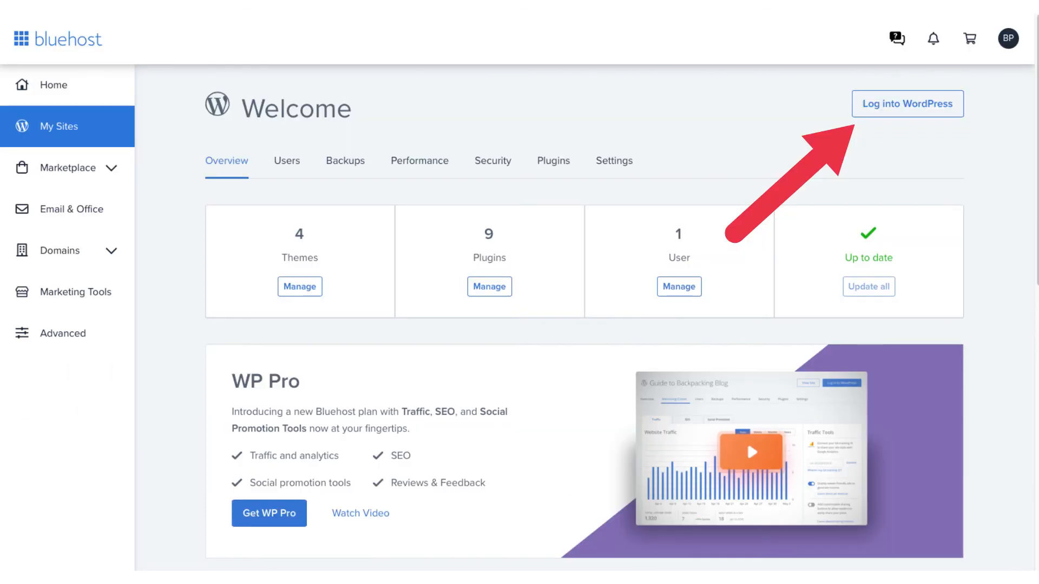
left_click(906, 103)
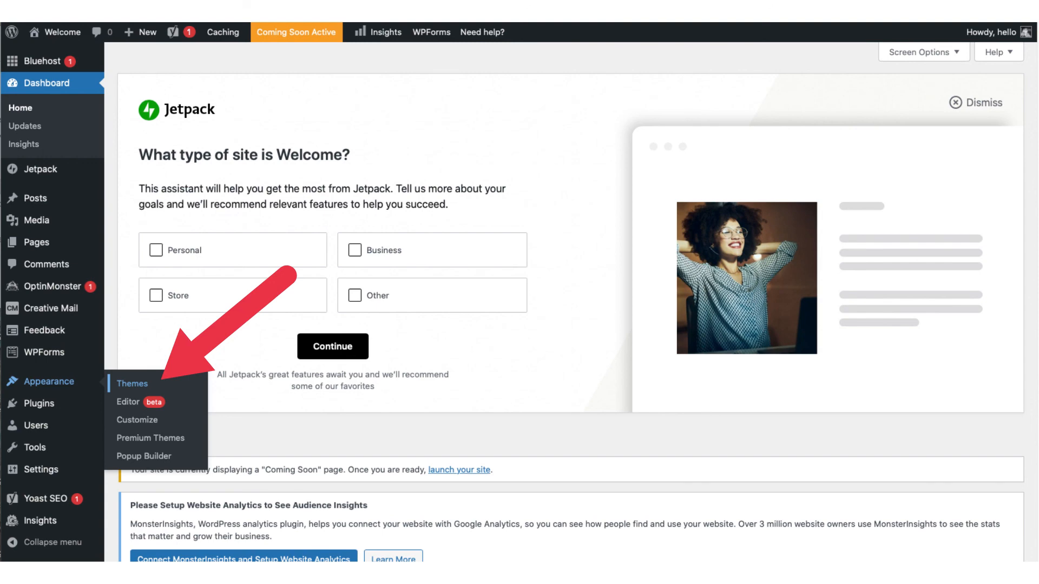
Go to Appearance > Themes and open the WordPress.org Themes library.
left_click(133, 384)
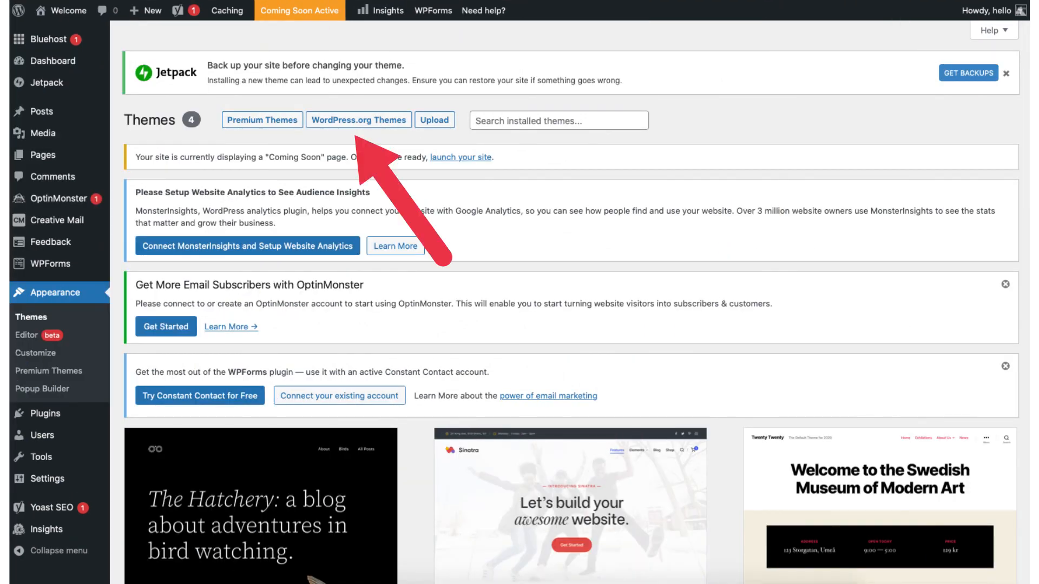
left_click(358, 121)
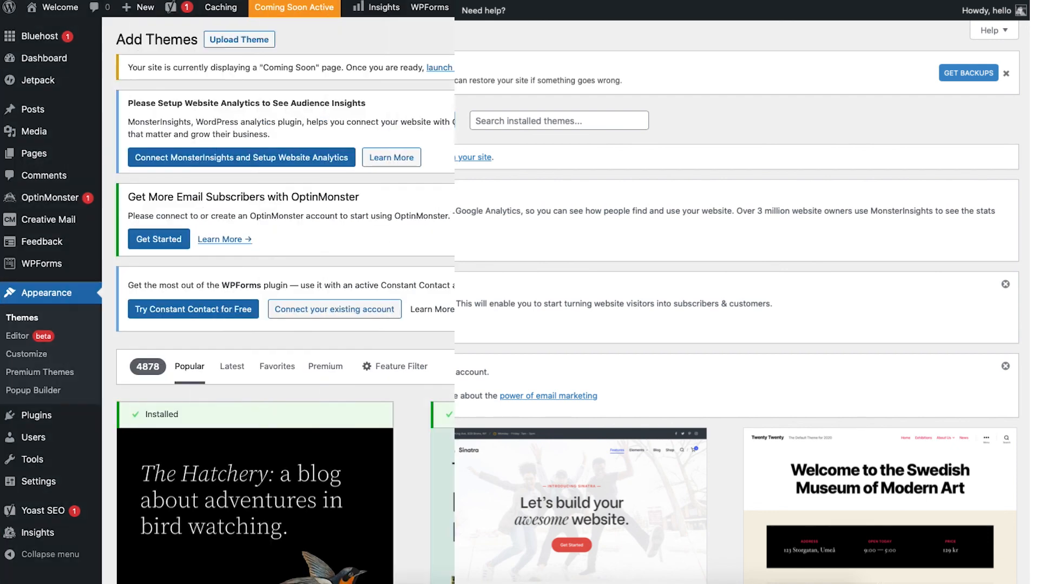
Find Astra in the Popular themes list and install it.
scroll("down", 3)
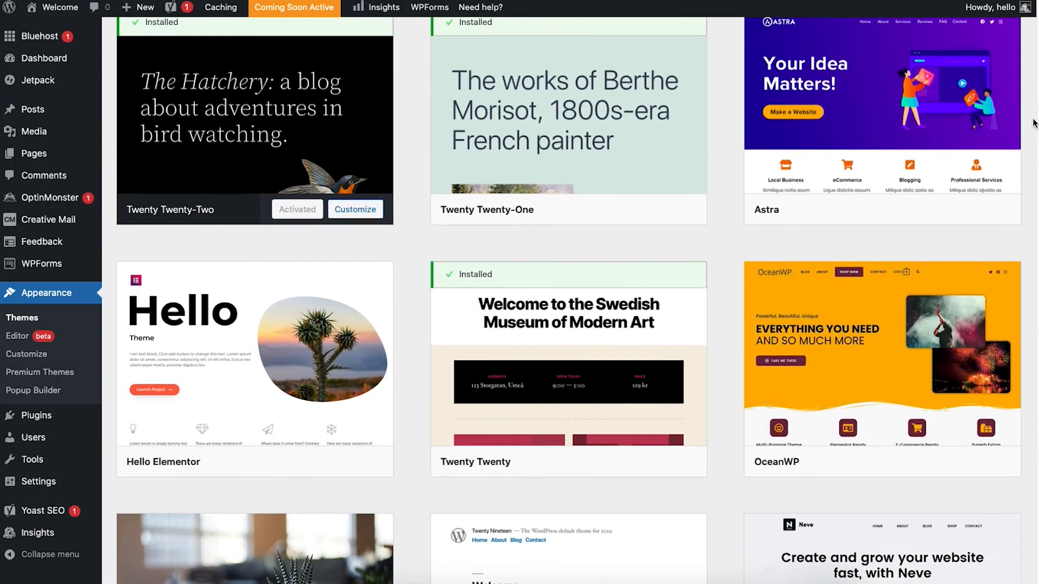
scroll("down", 3)
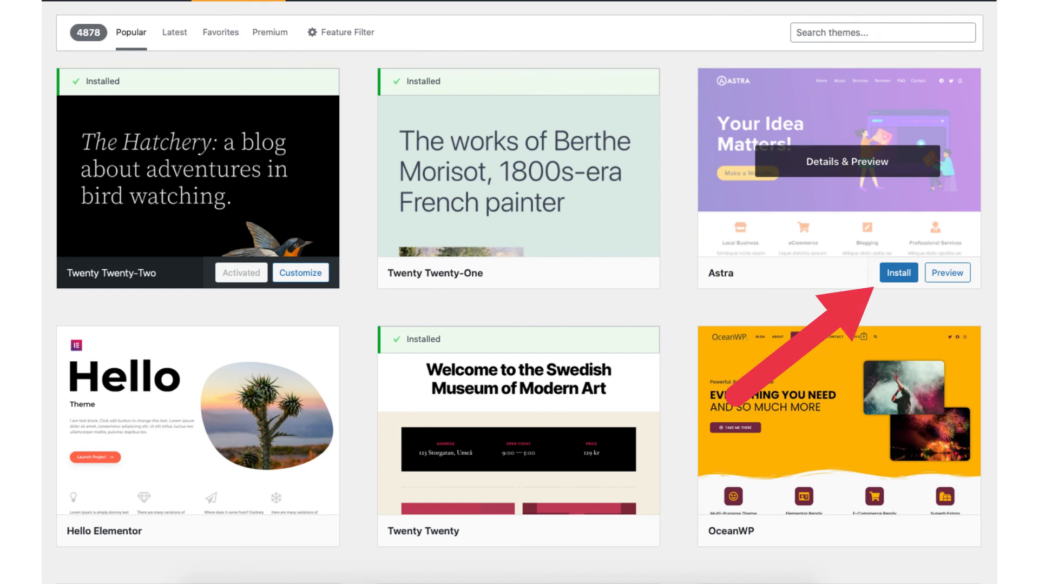
left_click(898, 272)
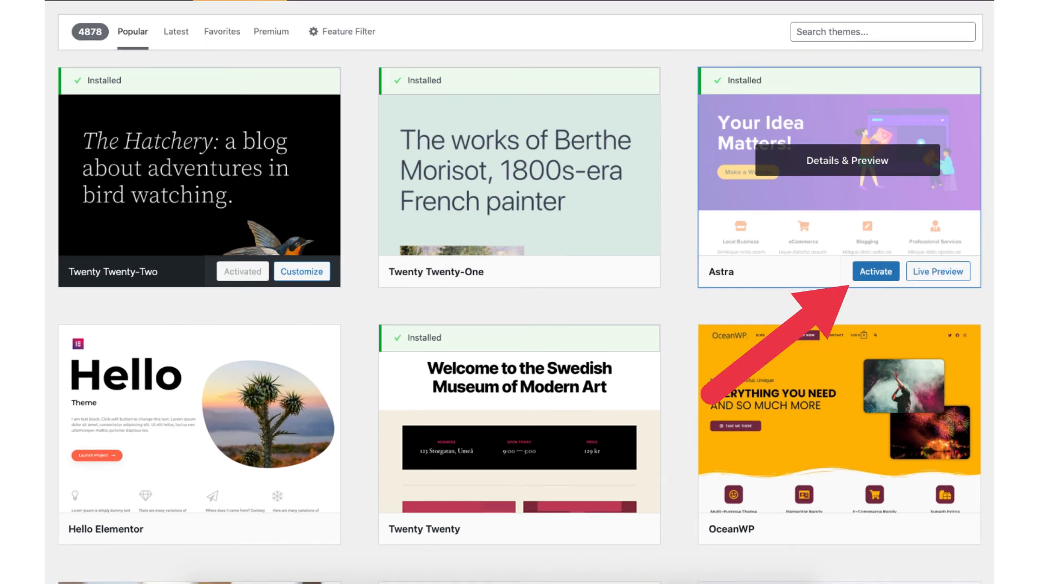